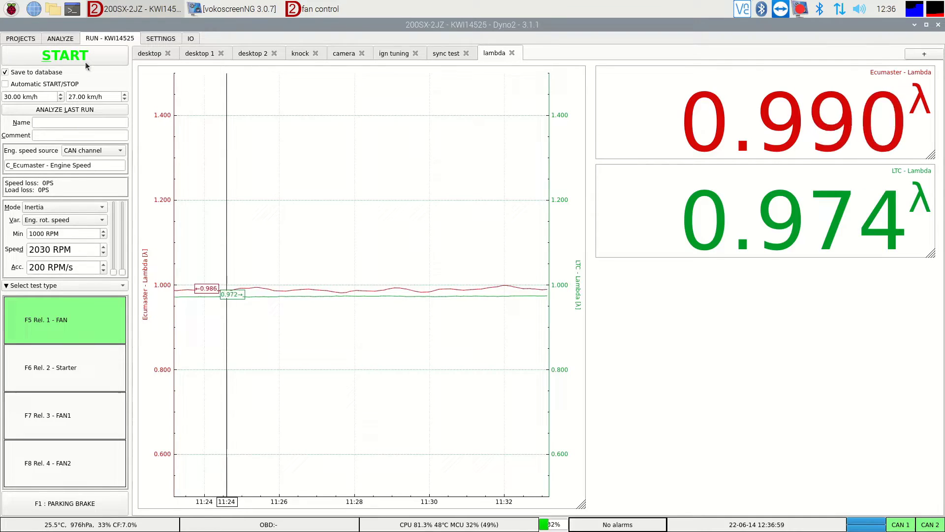
- Start the inertia dyno run to log Ecumaster and LTC lambda live
click(64, 55)
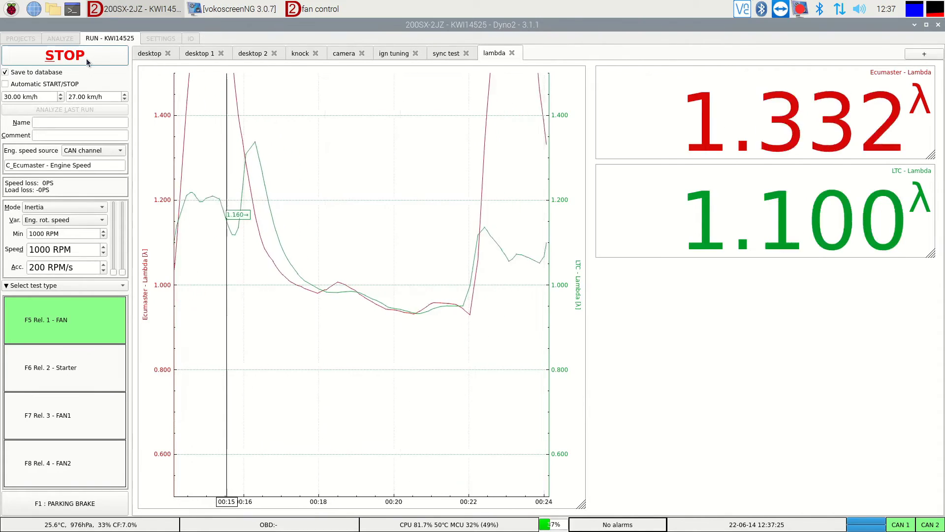
click(60, 37)
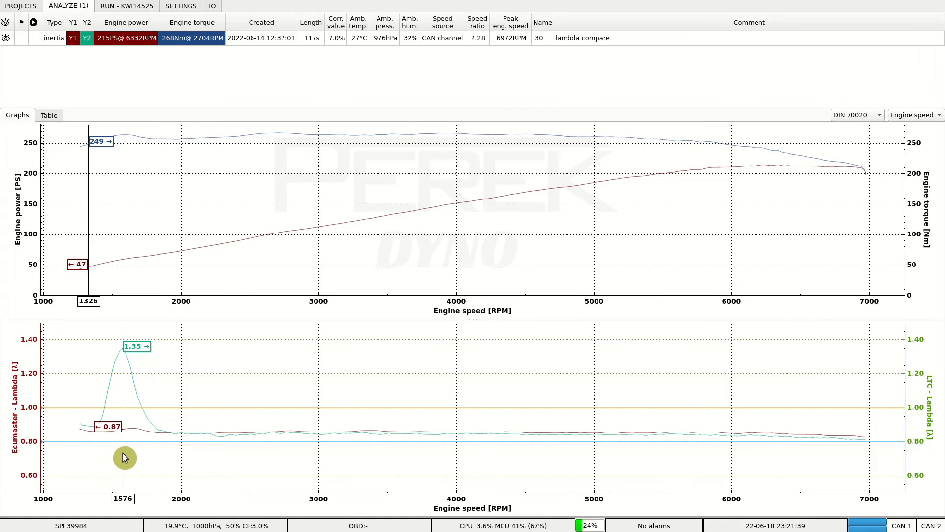
drag(125, 457, 78, 400)
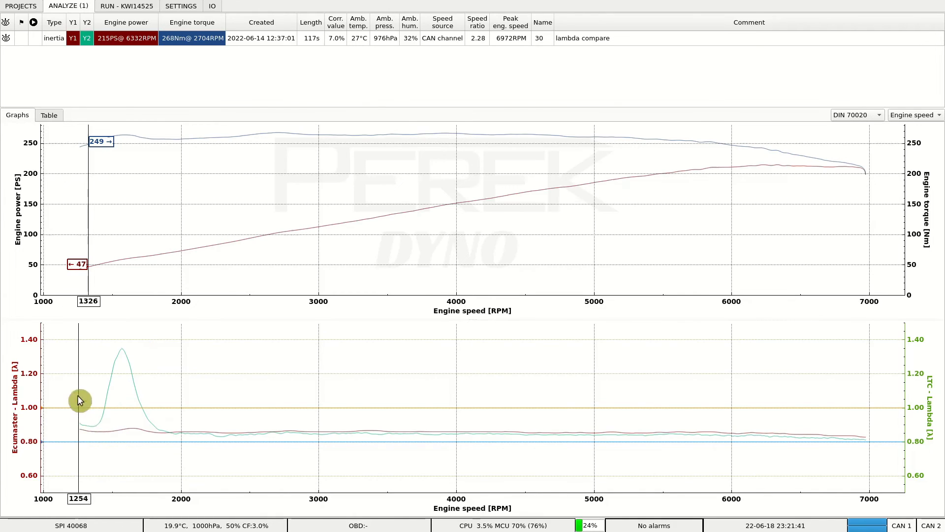
drag(78, 400, 125, 460)
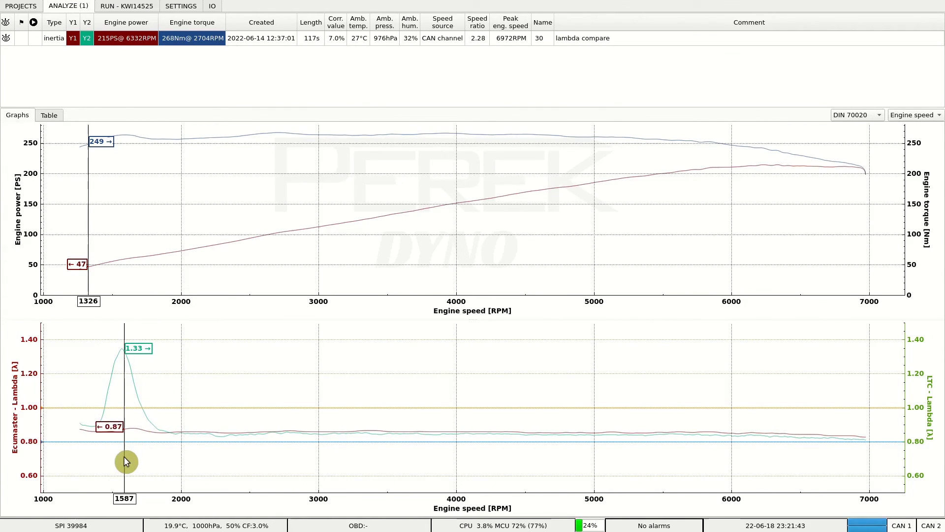
drag(125, 461, 124, 460)
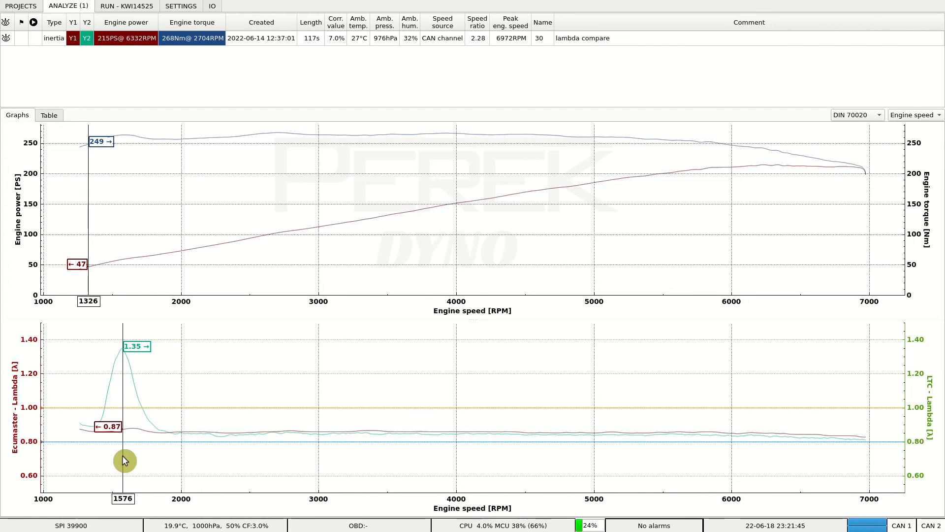